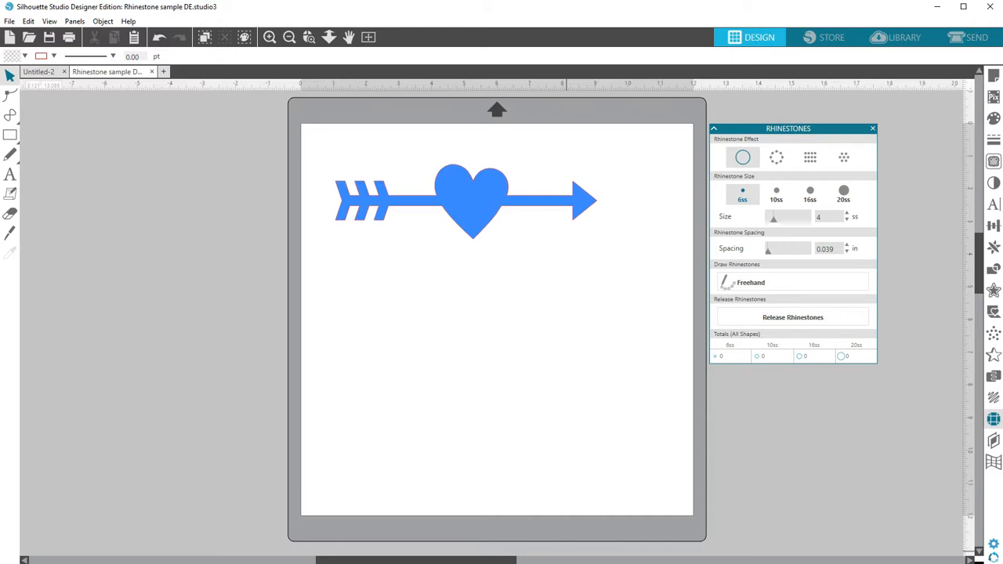
Select the arrow design and cycle outline, grid and contour fill, ending with 335 6ss stones
click(776, 190)
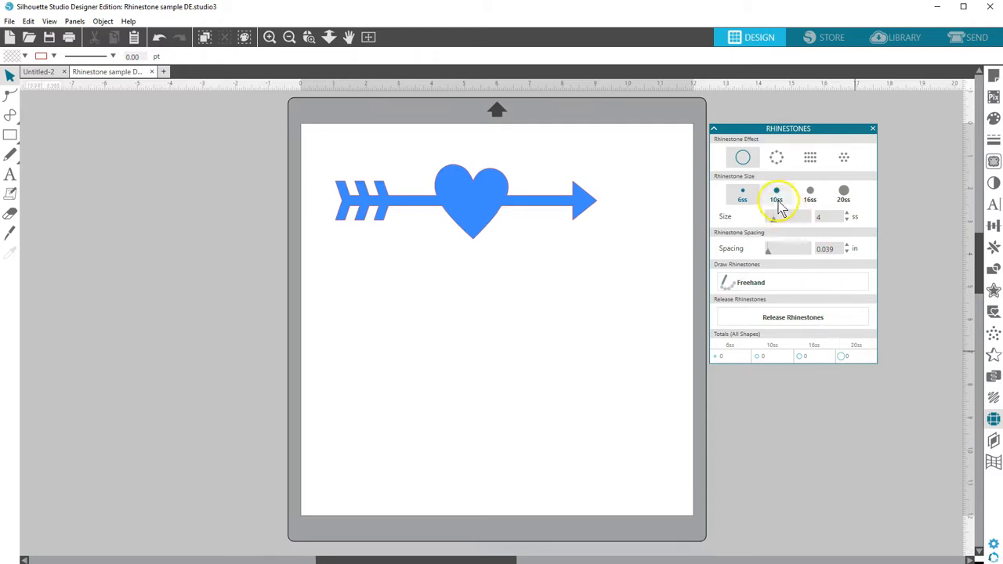
click(741, 190)
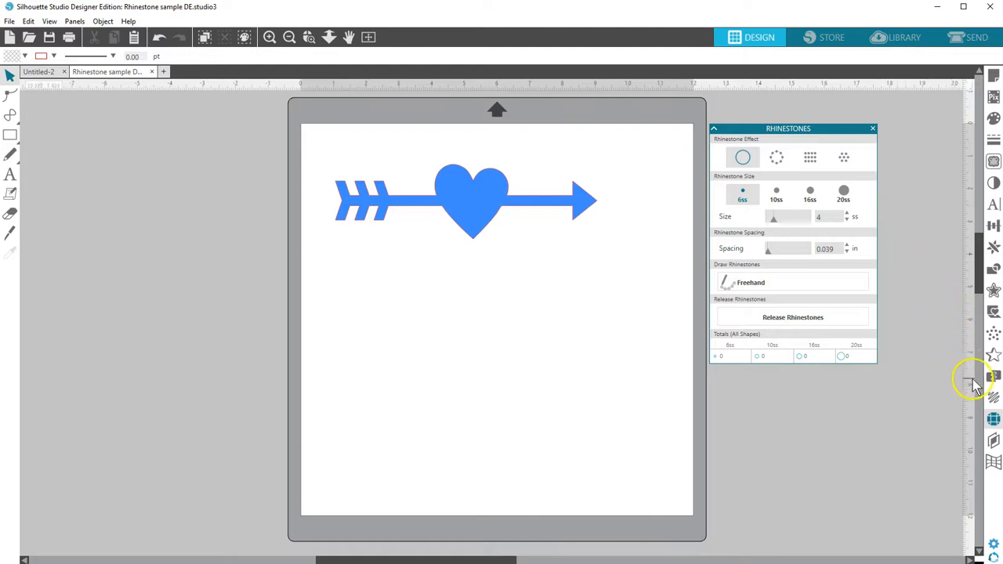
mouse_move(992, 419)
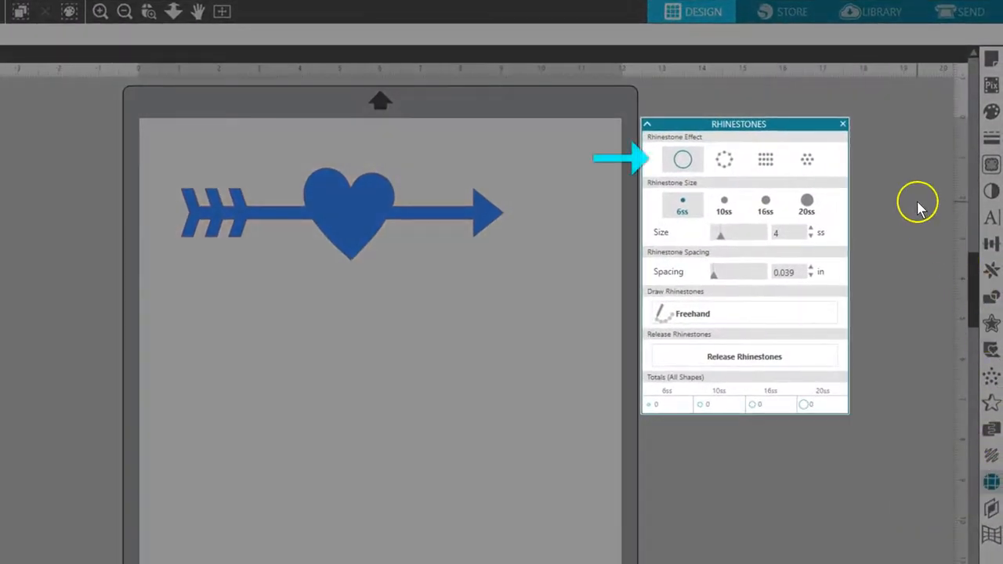
mouse_move(867, 174)
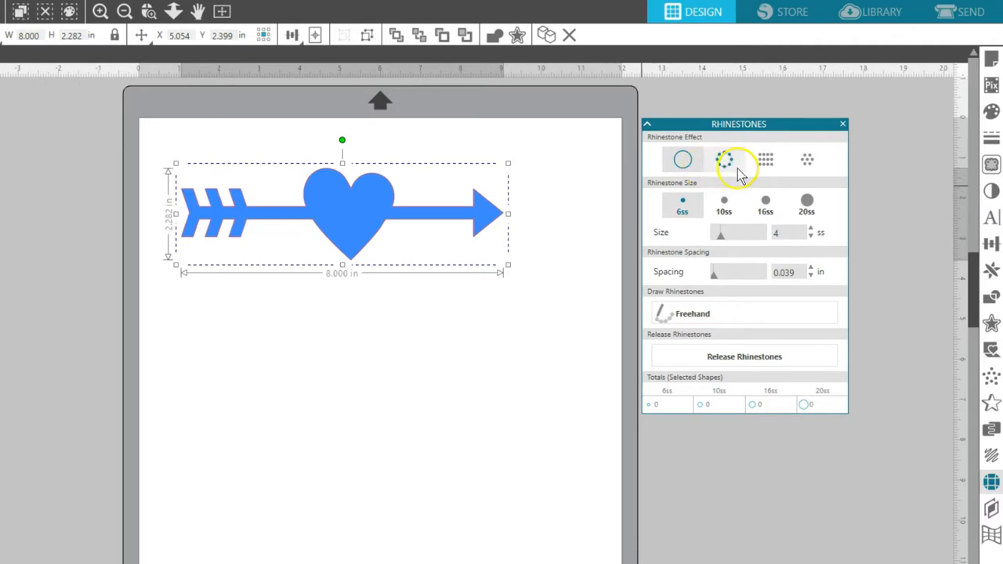
click(724, 159)
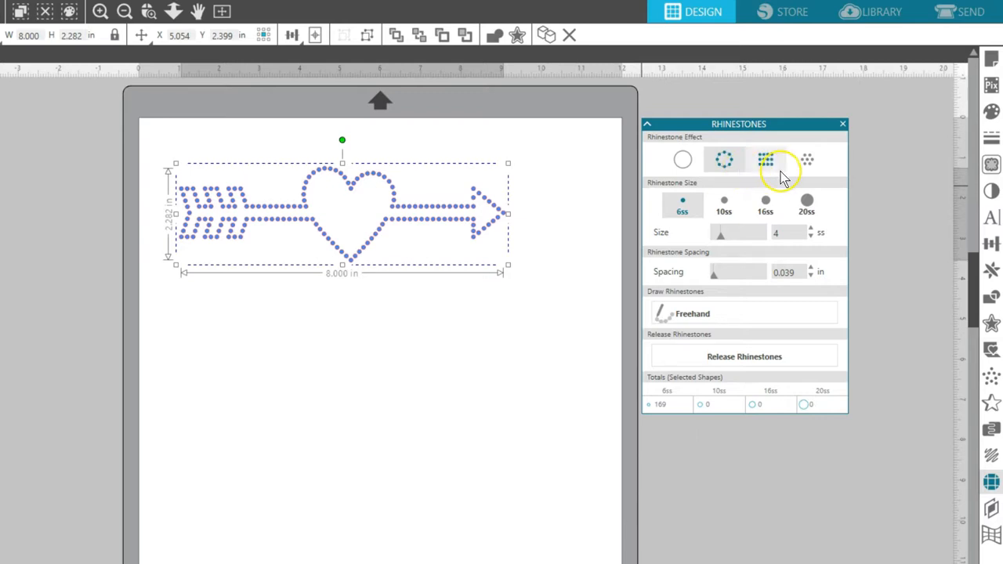
click(766, 159)
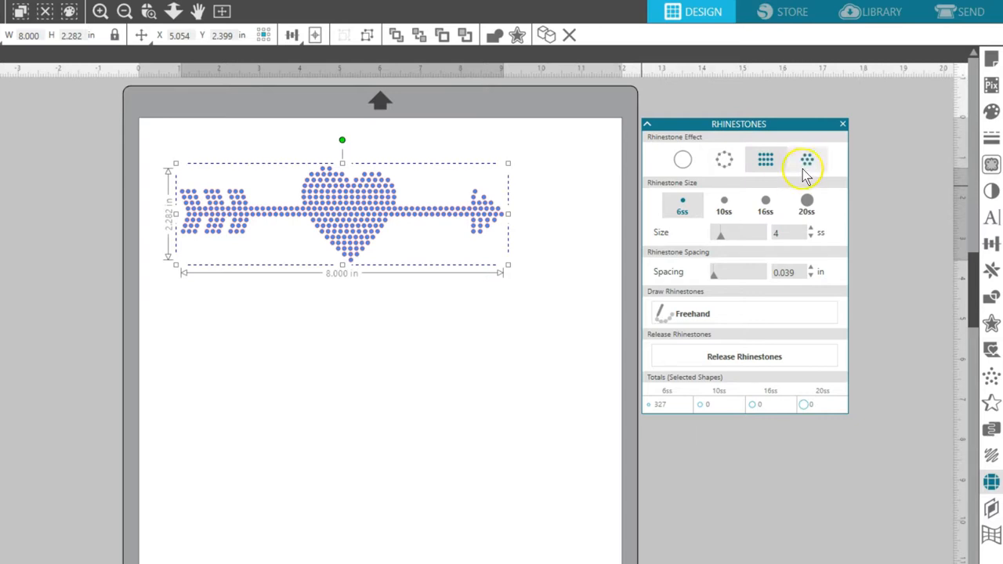
click(806, 159)
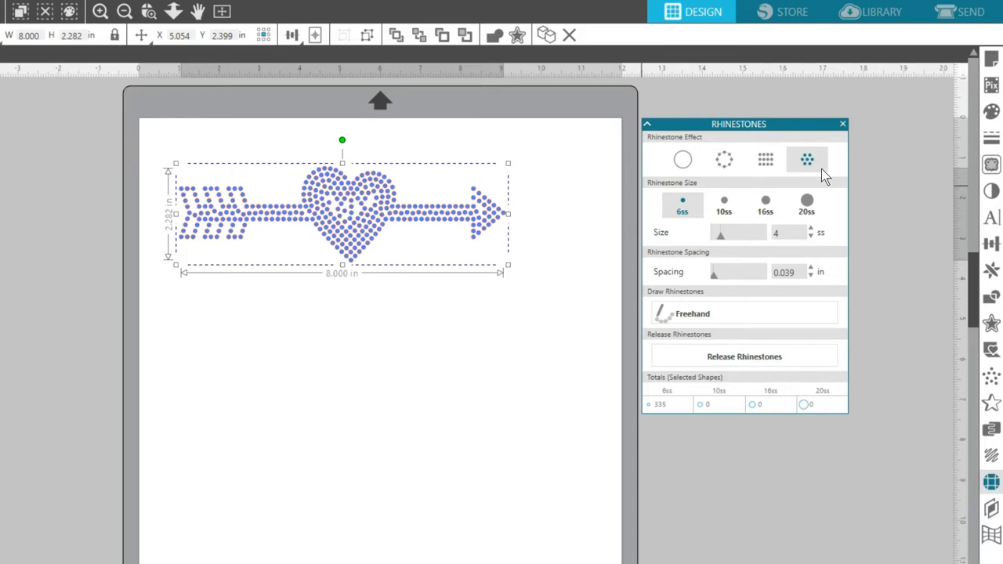
click(723, 206)
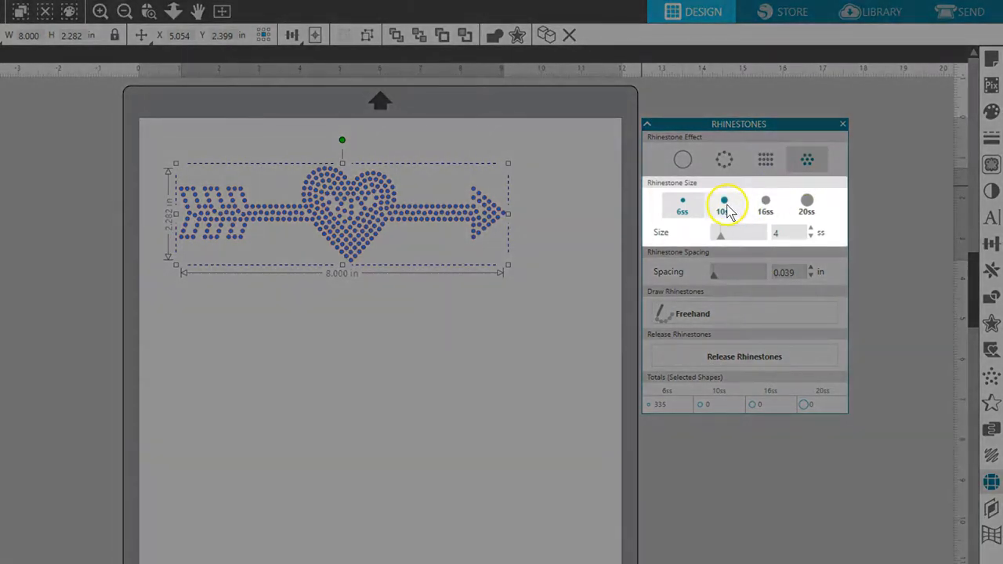
Try 16ss and 20ss stones, settle on 10ss, and apply grid fill for 235 stones
click(723, 203)
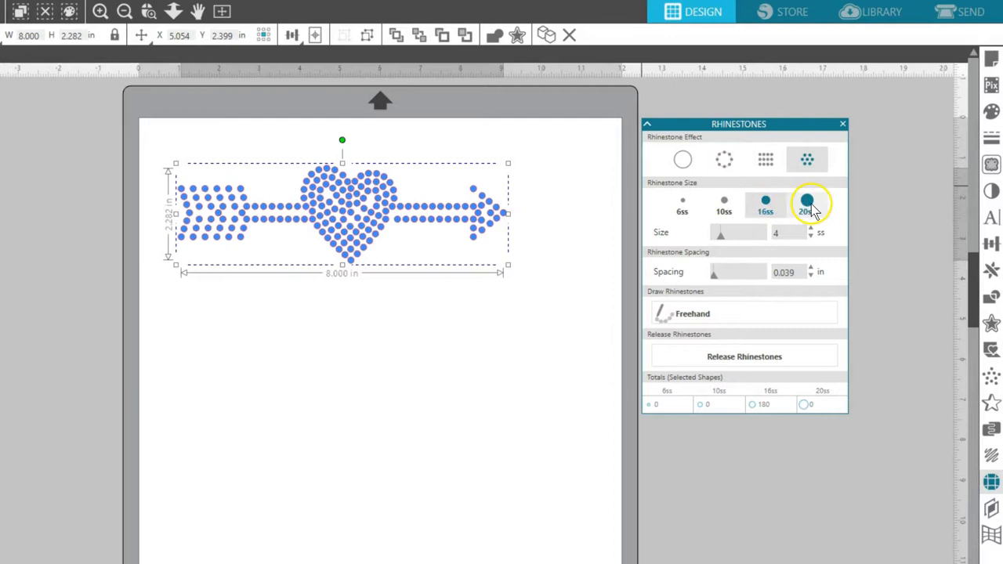
click(723, 206)
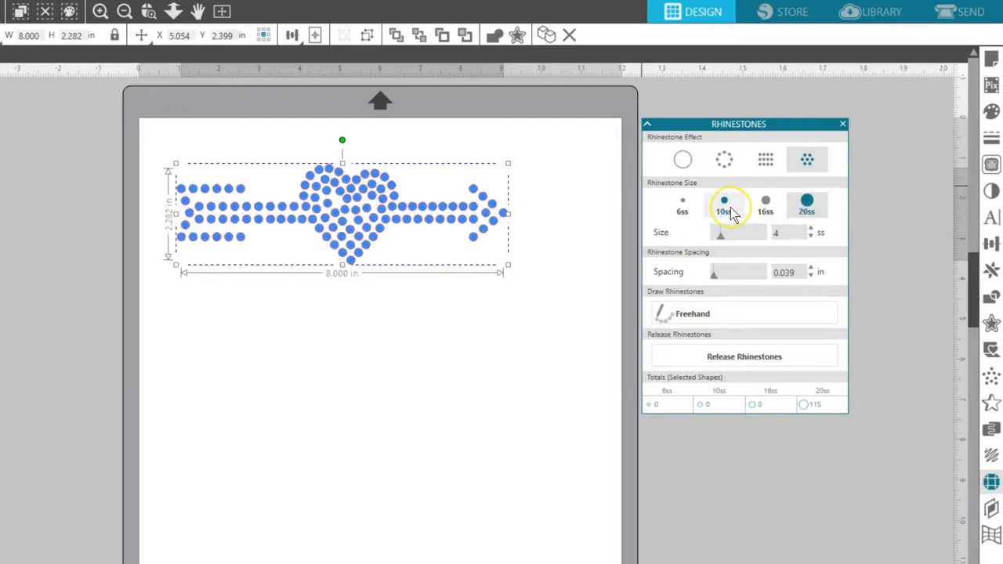
click(719, 201)
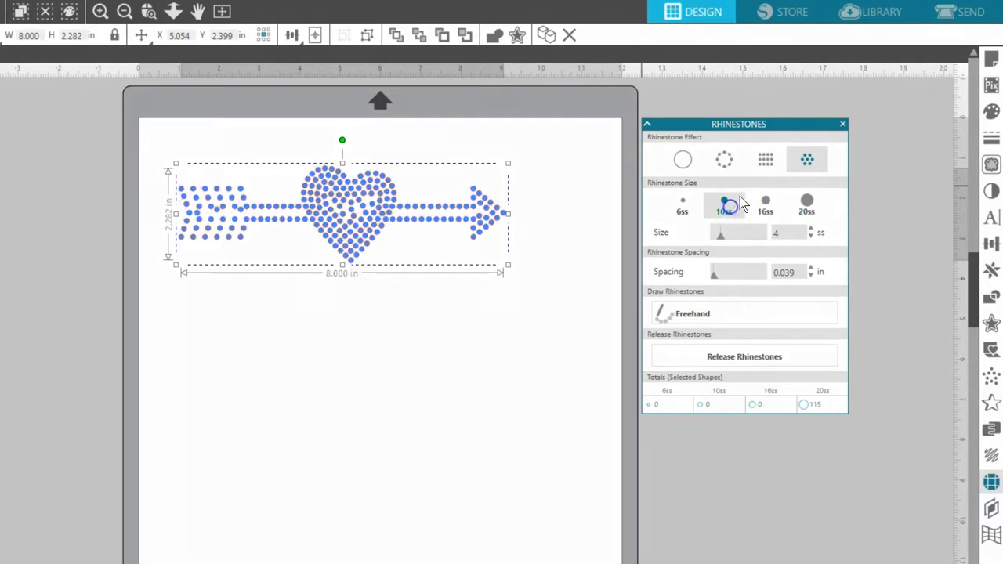
click(766, 159)
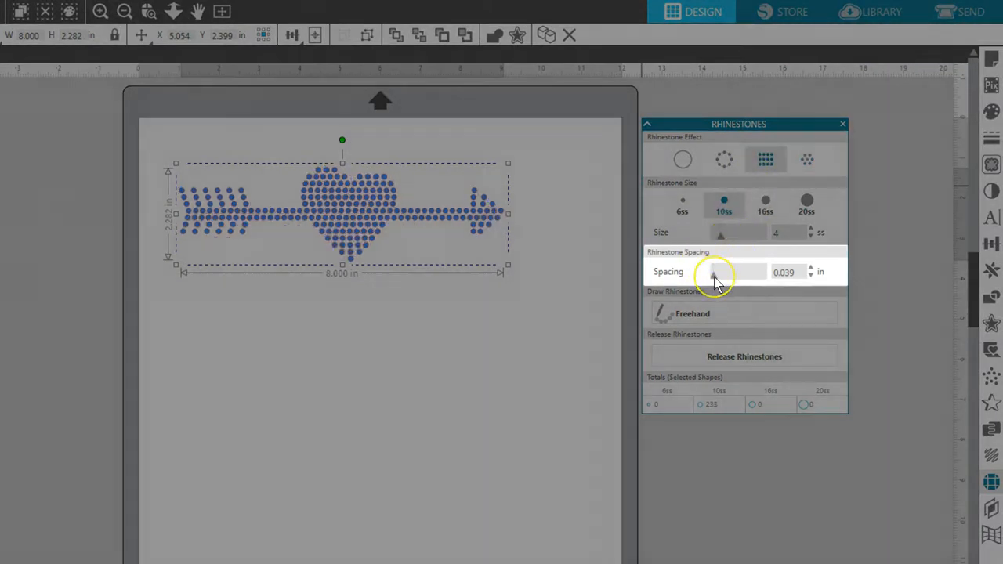
Test wider and tighter rhinestone spacing, settling on 0.060 in between stones
click(714, 276)
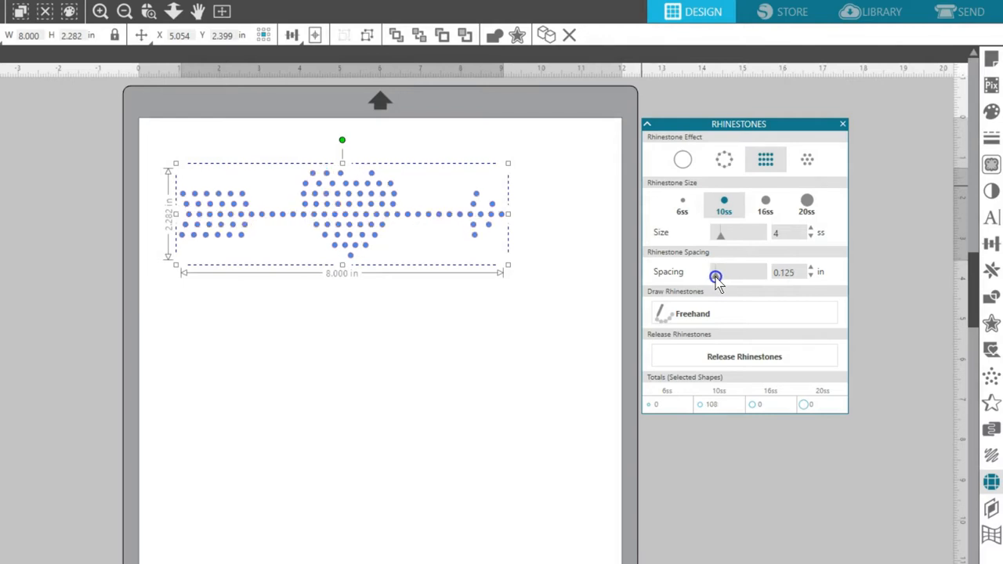
drag(715, 278, 711, 278)
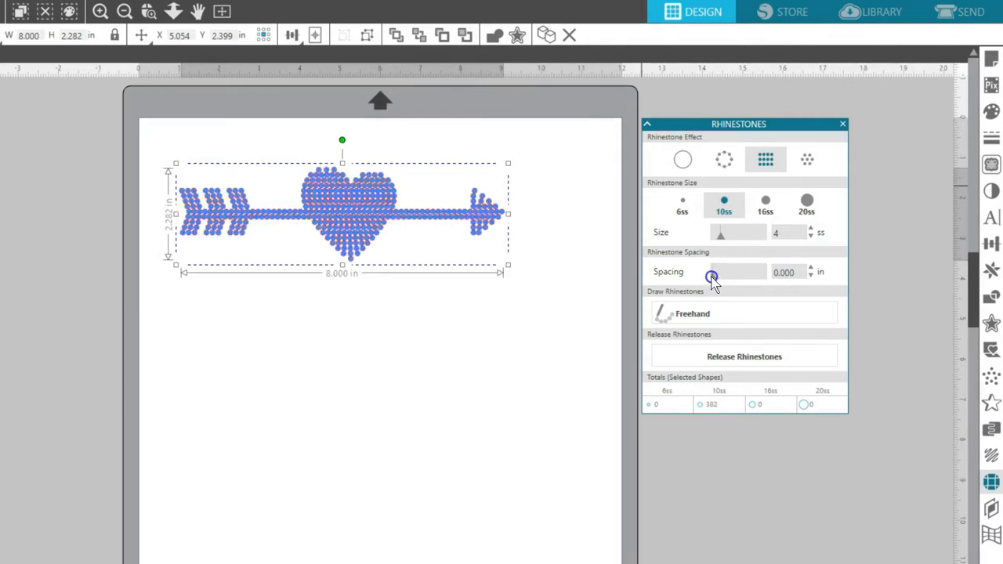
click(712, 276)
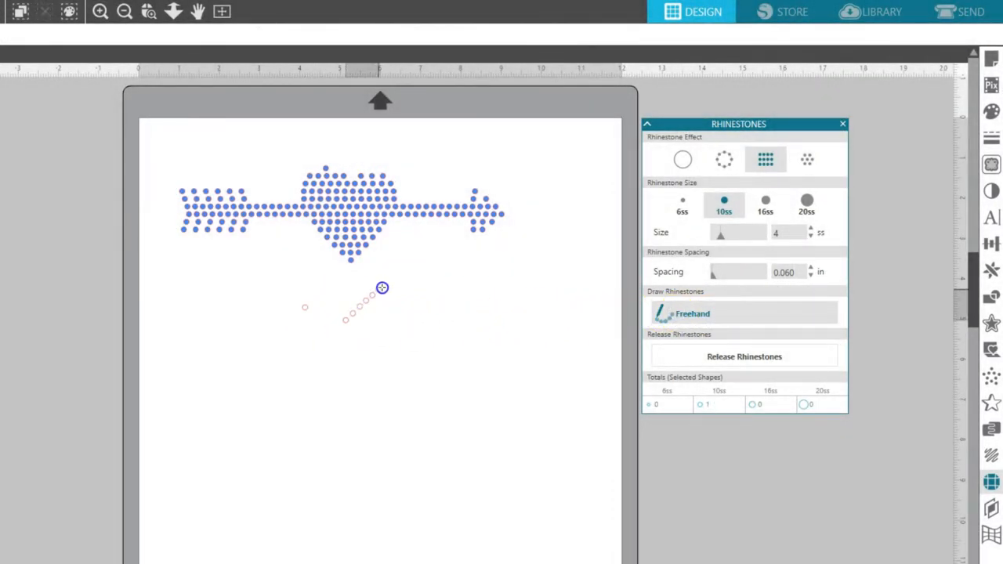
Draw a wavy freehand rhinestone line below the design, using 16 16ss stones at 0.250 in spacing
drag(382, 287, 502, 285)
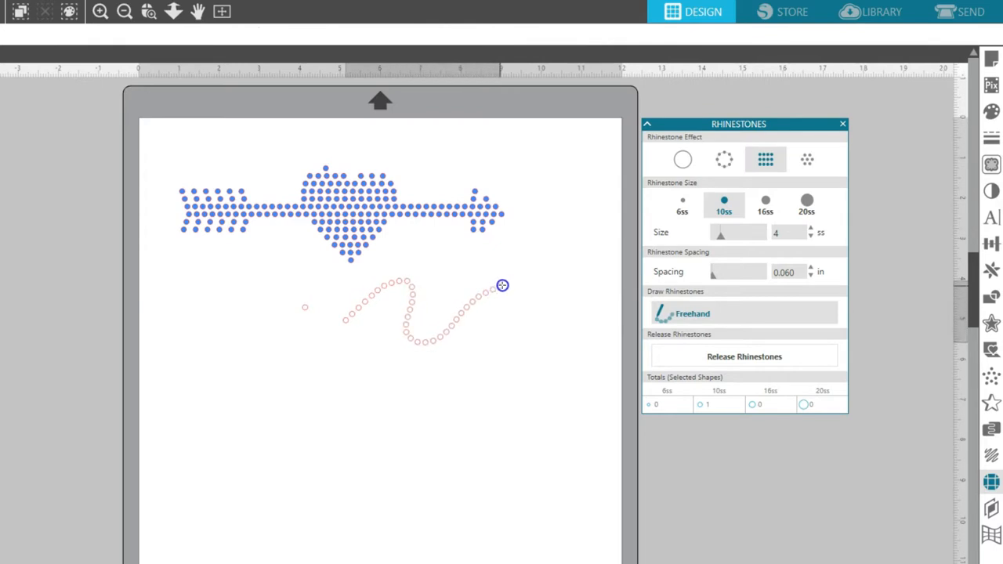
click(502, 286)
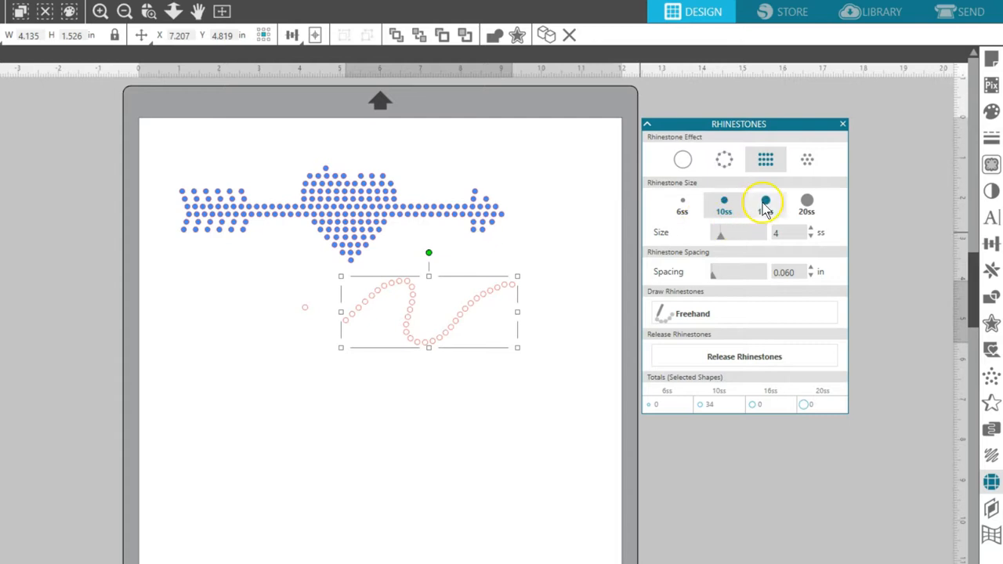
click(765, 202)
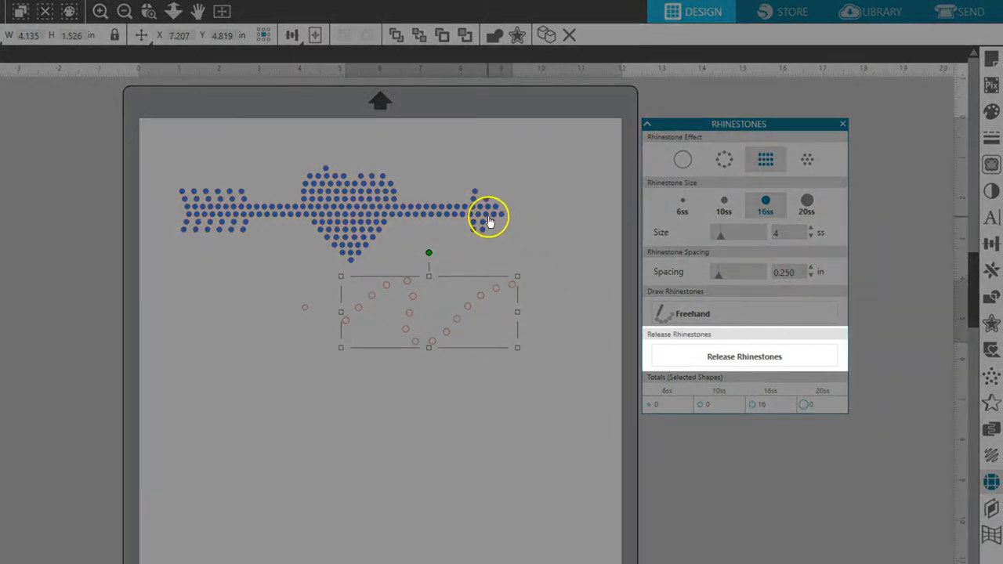
Release the arrow-through-heart rhinestones into 192 loose 10ss stones and pull some away
click(744, 356)
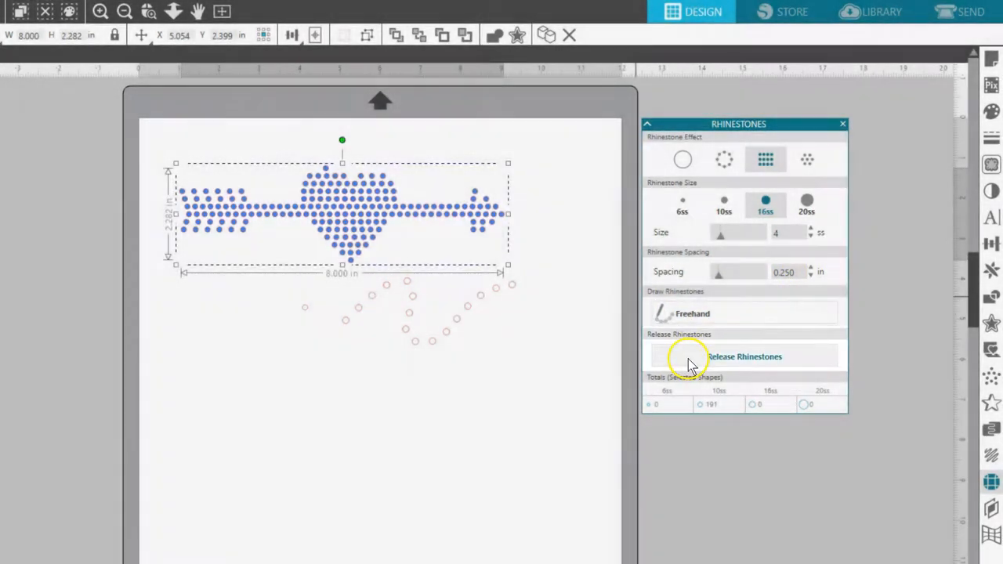
click(743, 357)
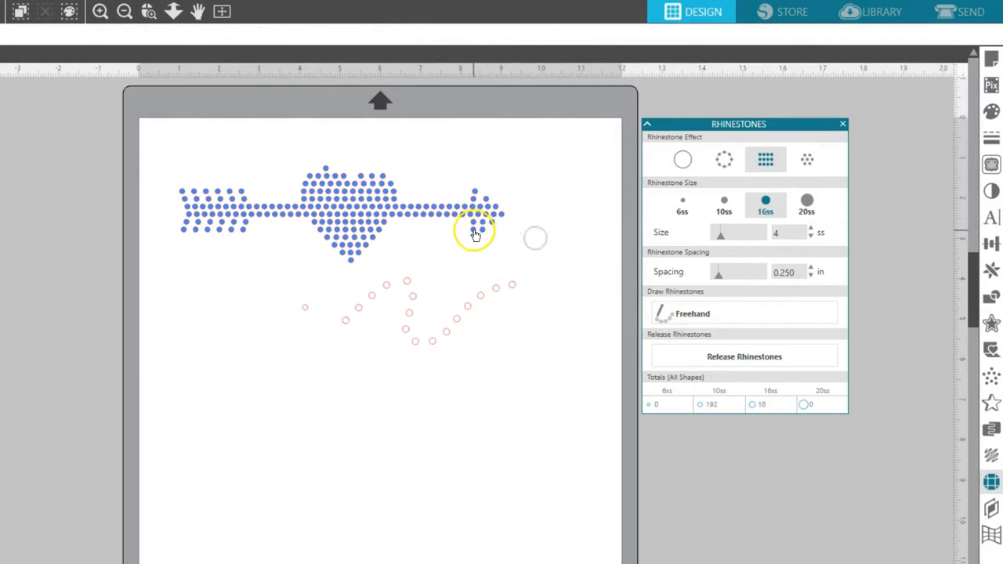
click(474, 235)
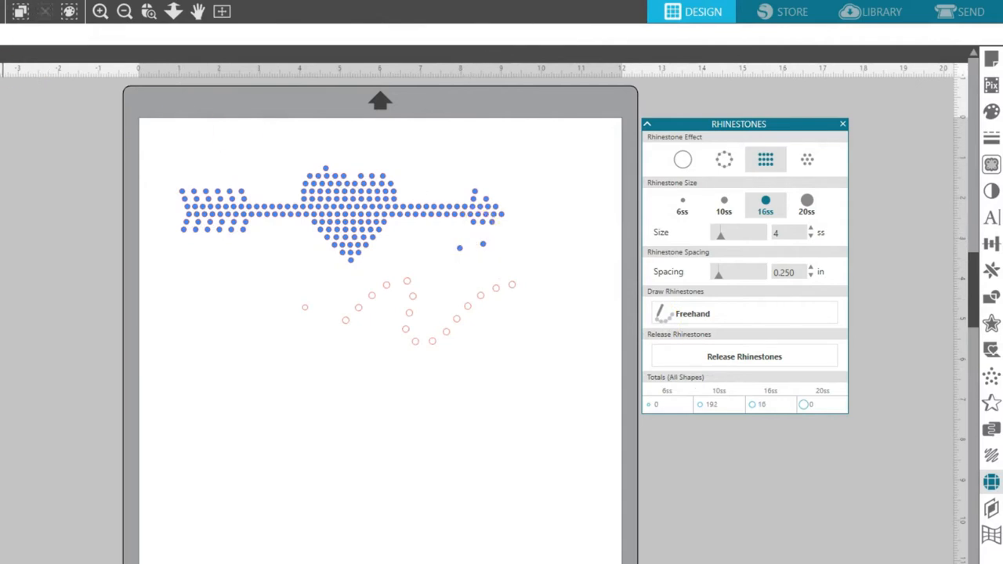
click(341, 211)
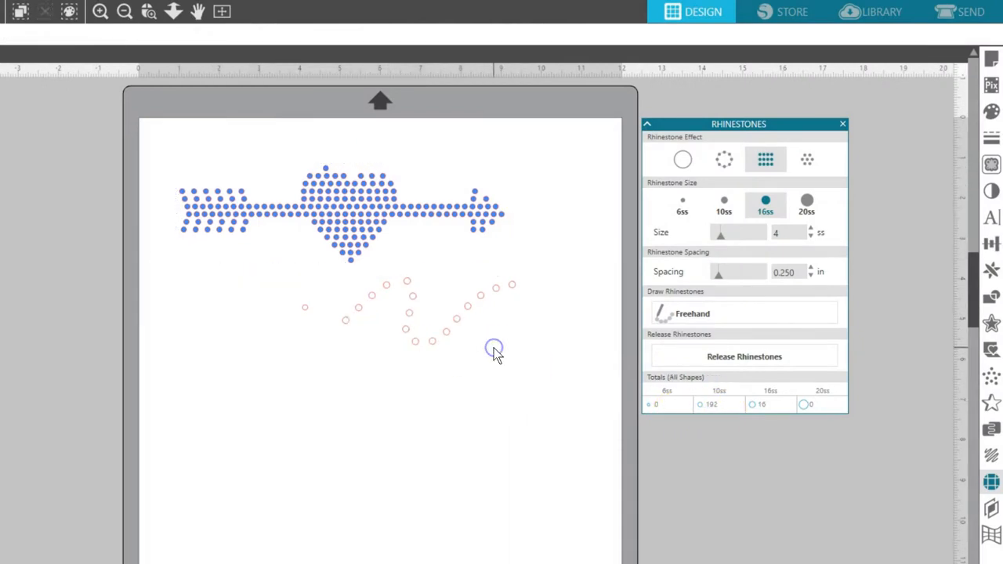
click(493, 348)
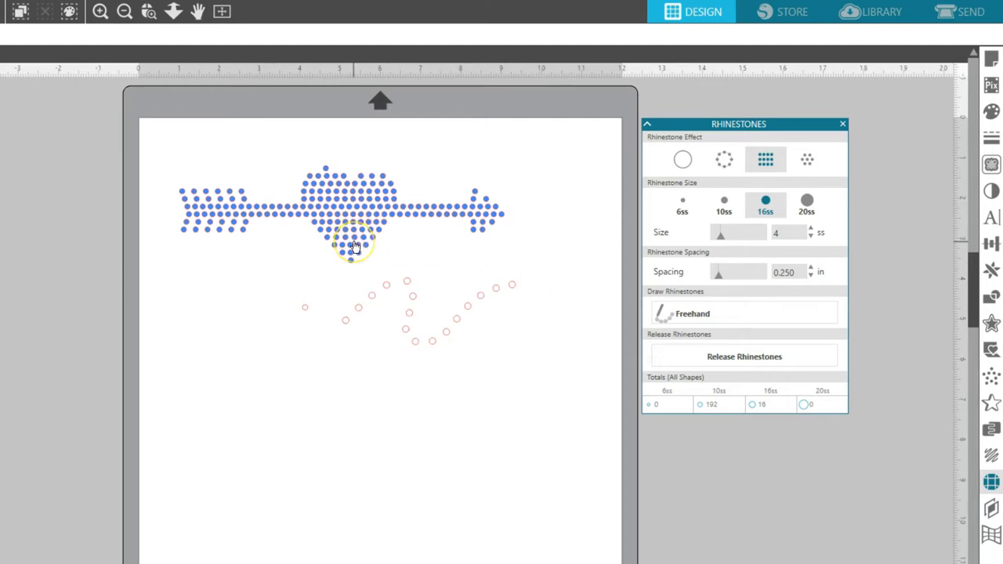
Try solid, 6ss outline and full rhinestone fill effects on the arrow
click(682, 159)
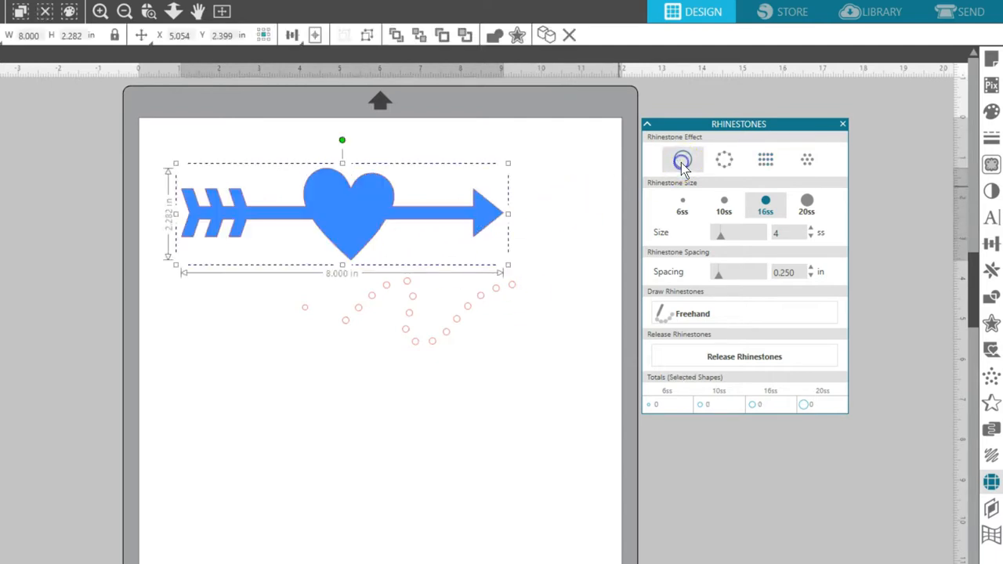
click(723, 159)
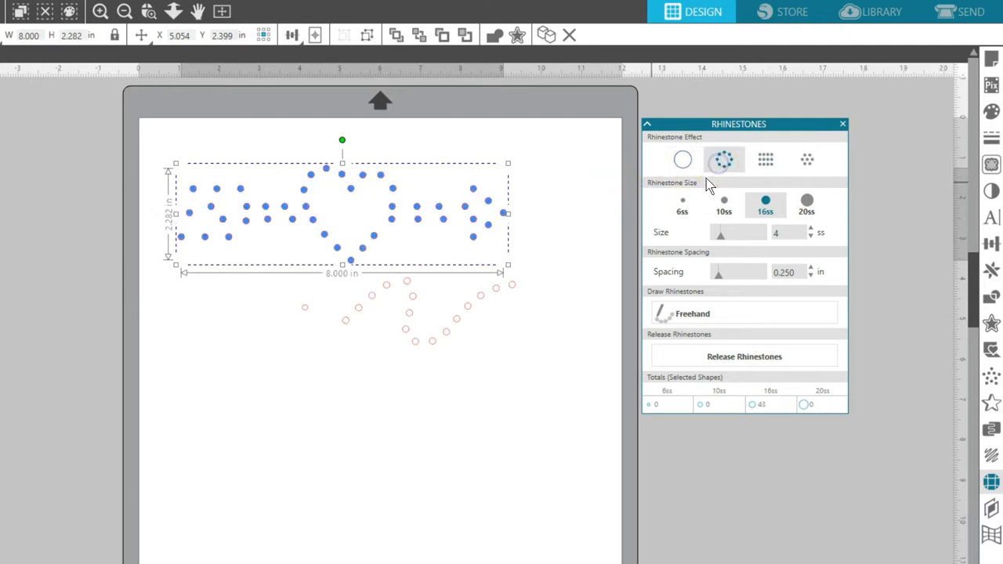
click(681, 203)
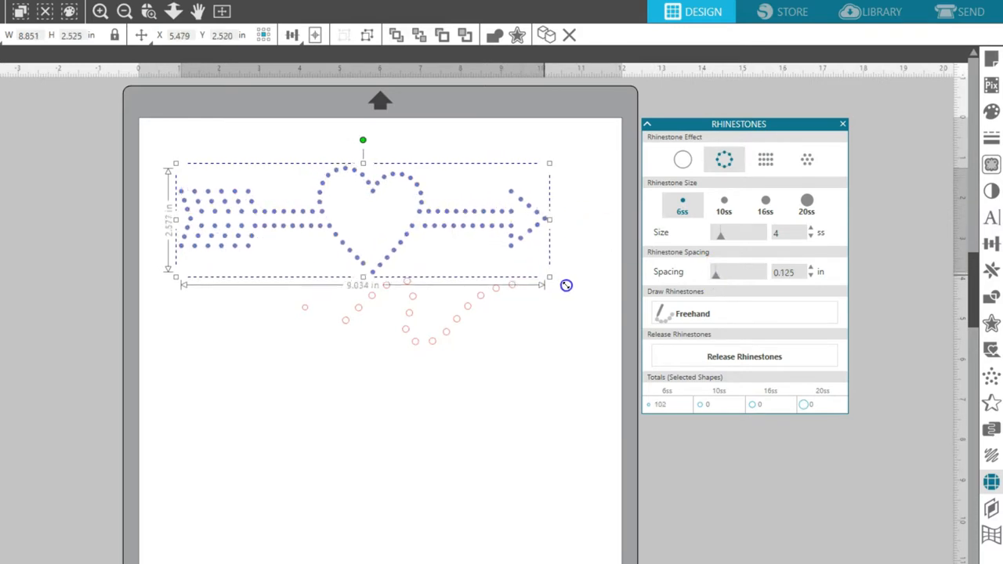
click(764, 159)
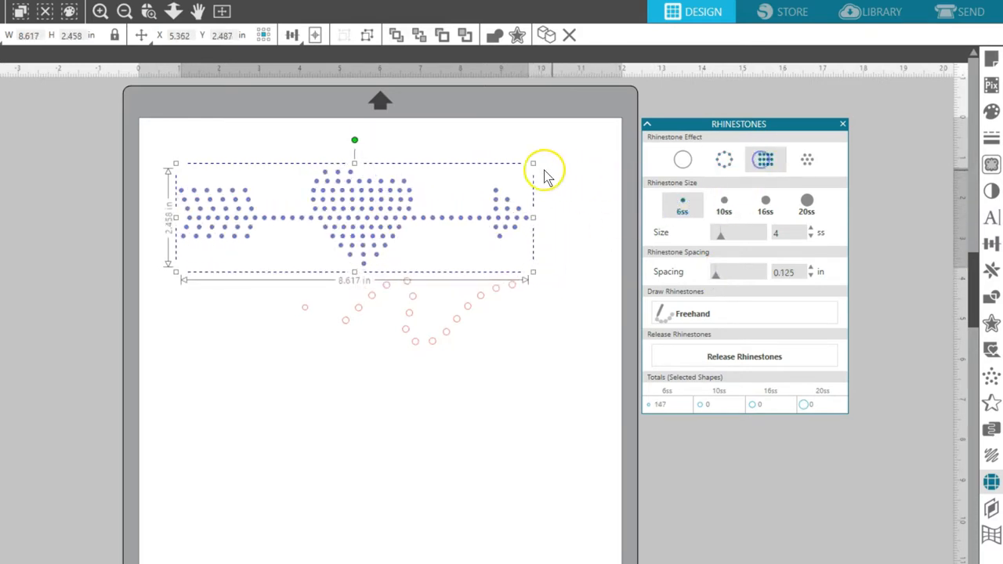
Resize the arrow-through-heart to 8.488 in wide
drag(532, 164, 620, 125)
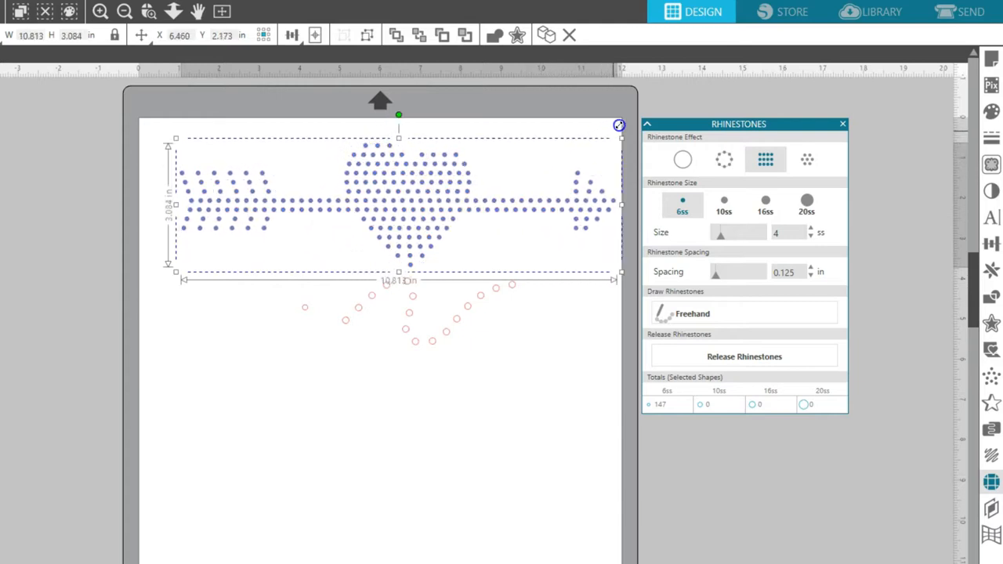
drag(619, 124, 447, 186)
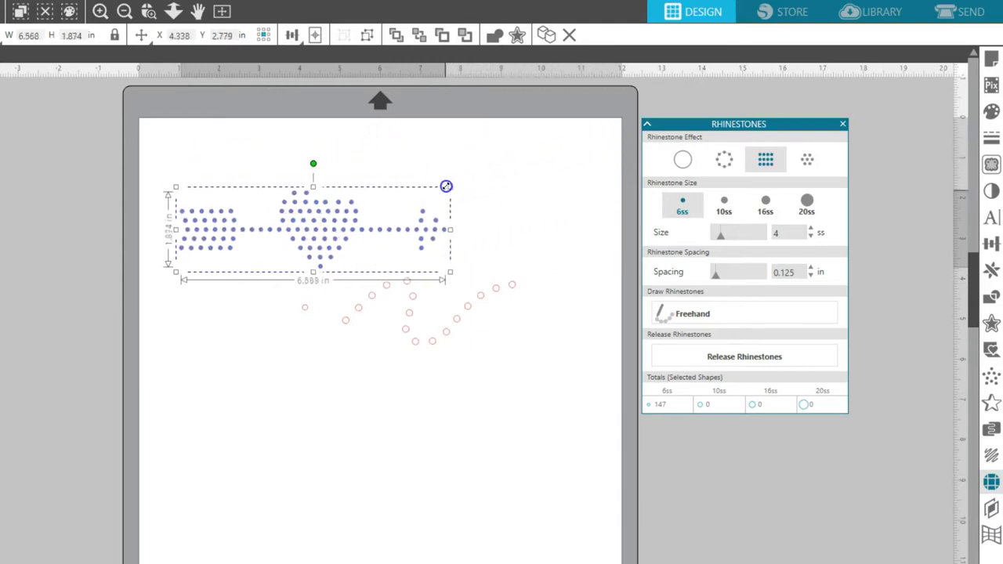
drag(445, 186, 527, 154)
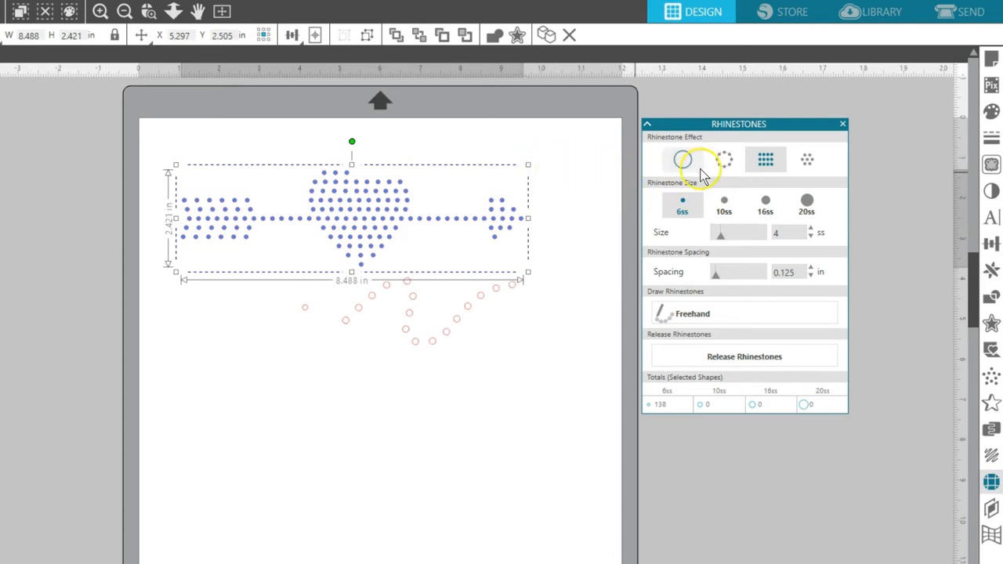
Trace the arrow's edges with an outline of 86 10ss rhinestones
click(723, 159)
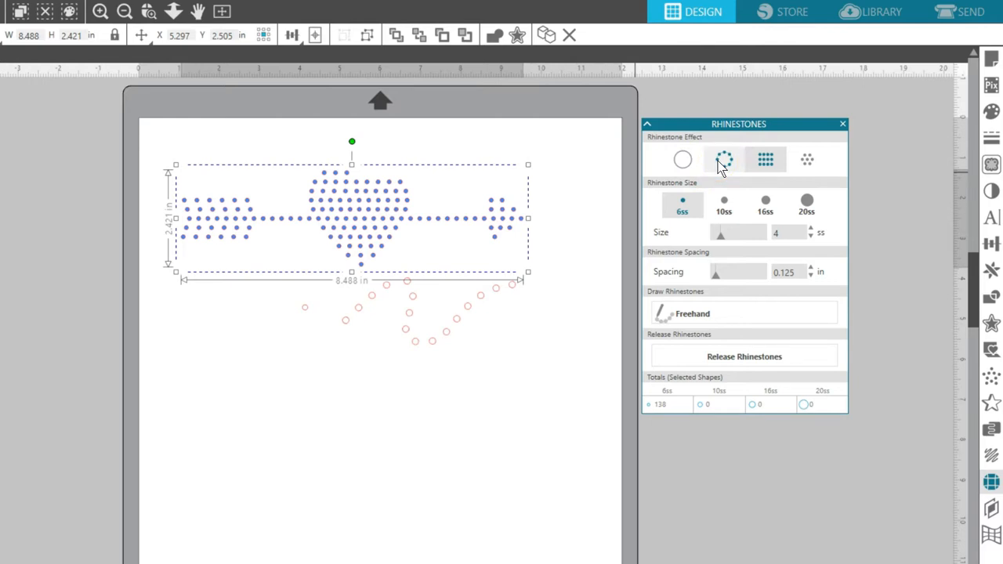
click(723, 205)
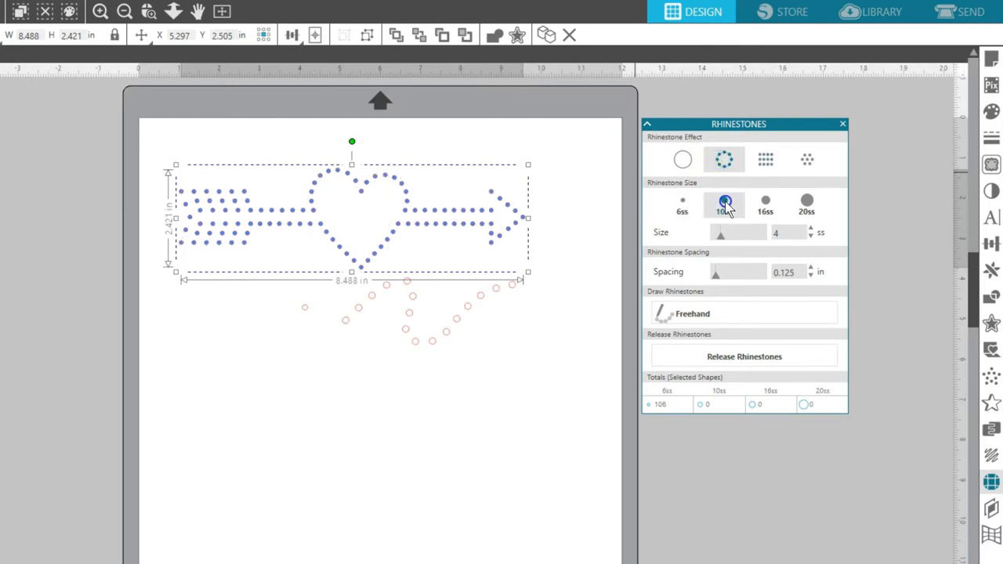
click(723, 201)
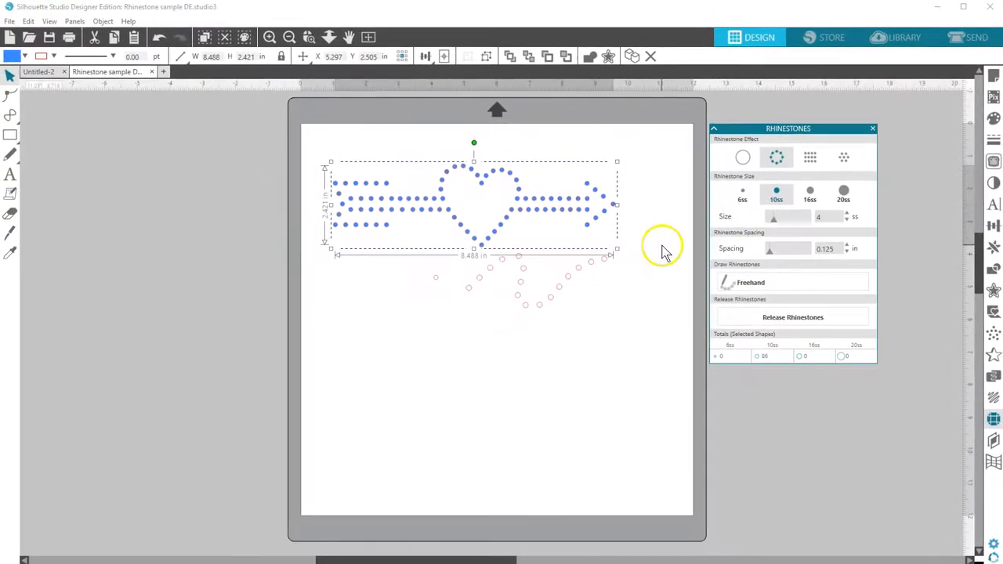